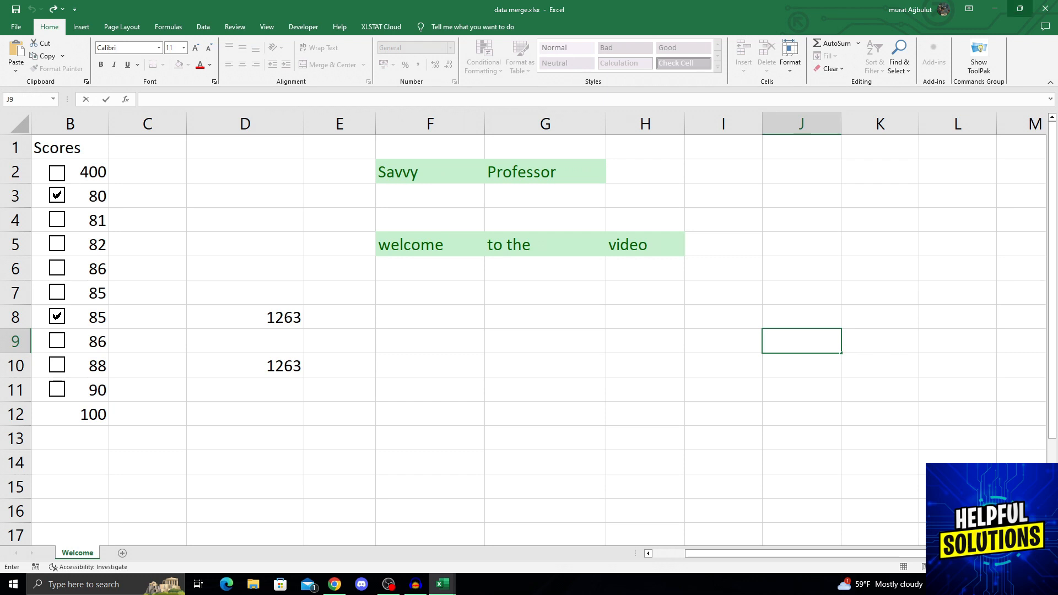
Begin the J10 formula with =SUM(IF(FREQUENCY( via autocomplete
click(802, 124)
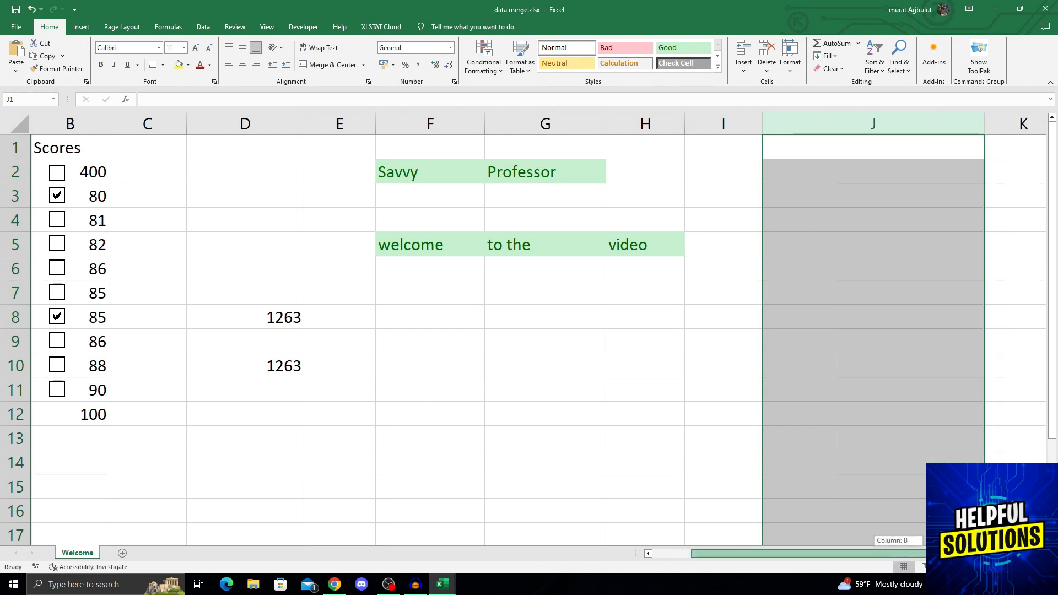
click(873, 365)
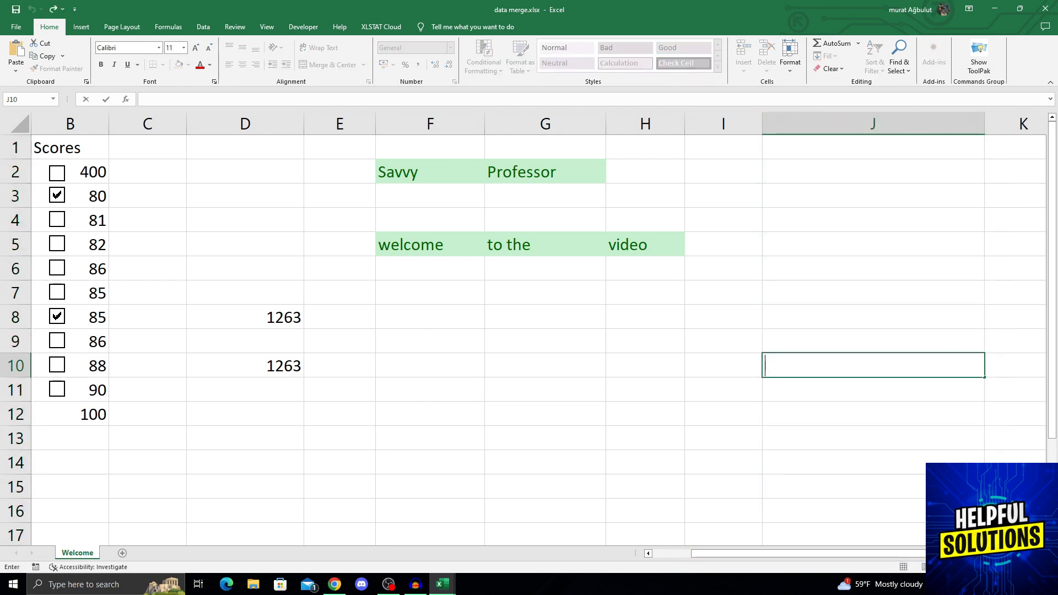
text(=)
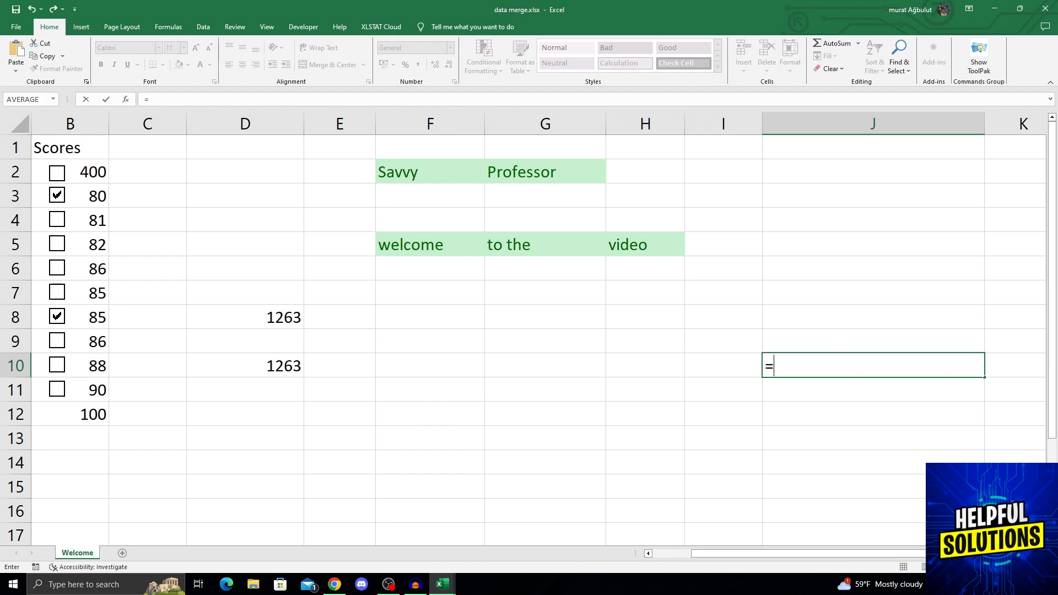
text(S)
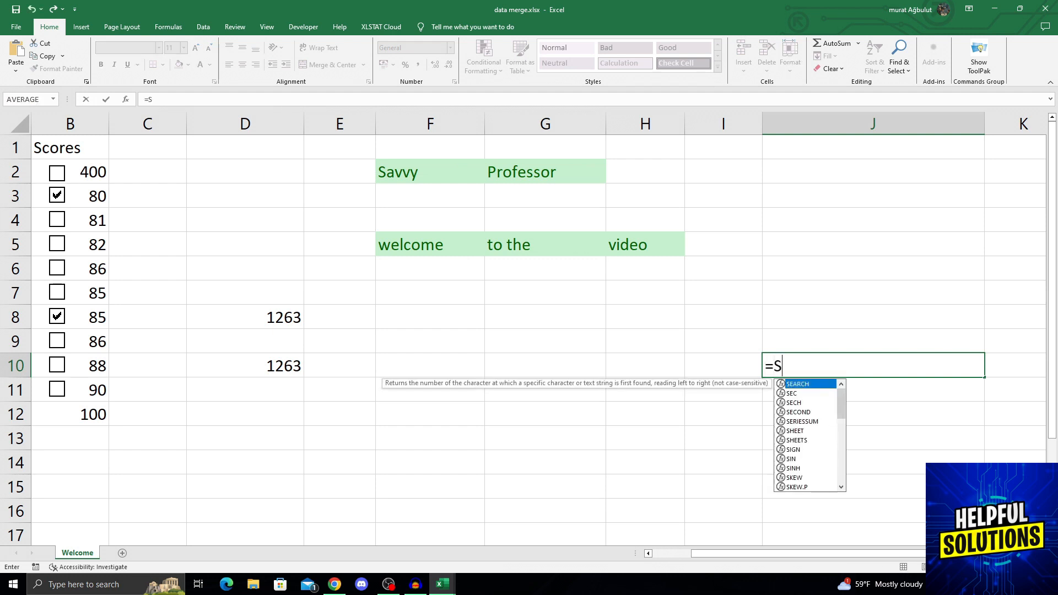
text(UM)
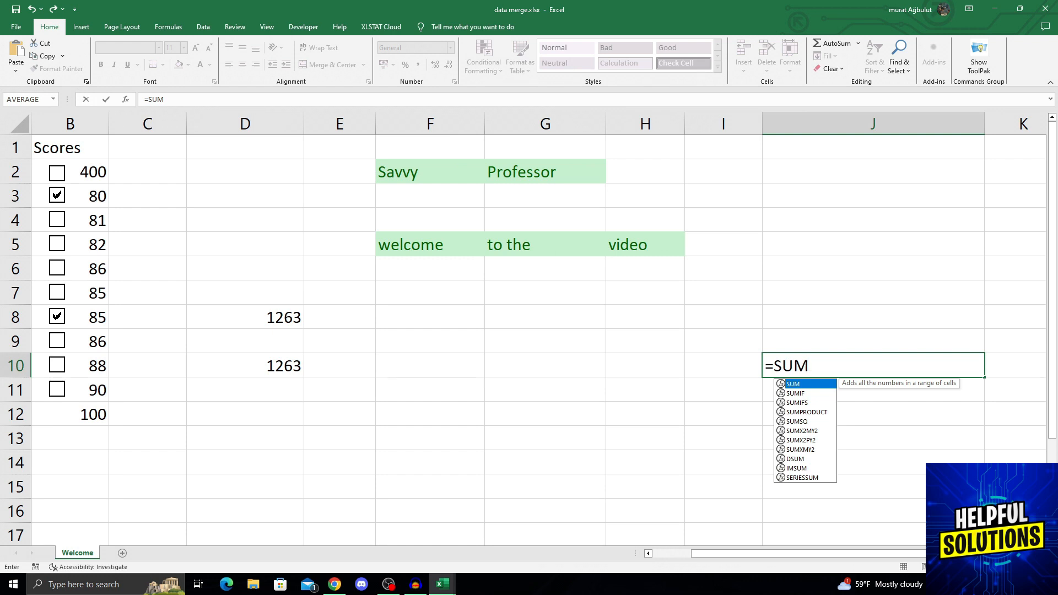
text(()
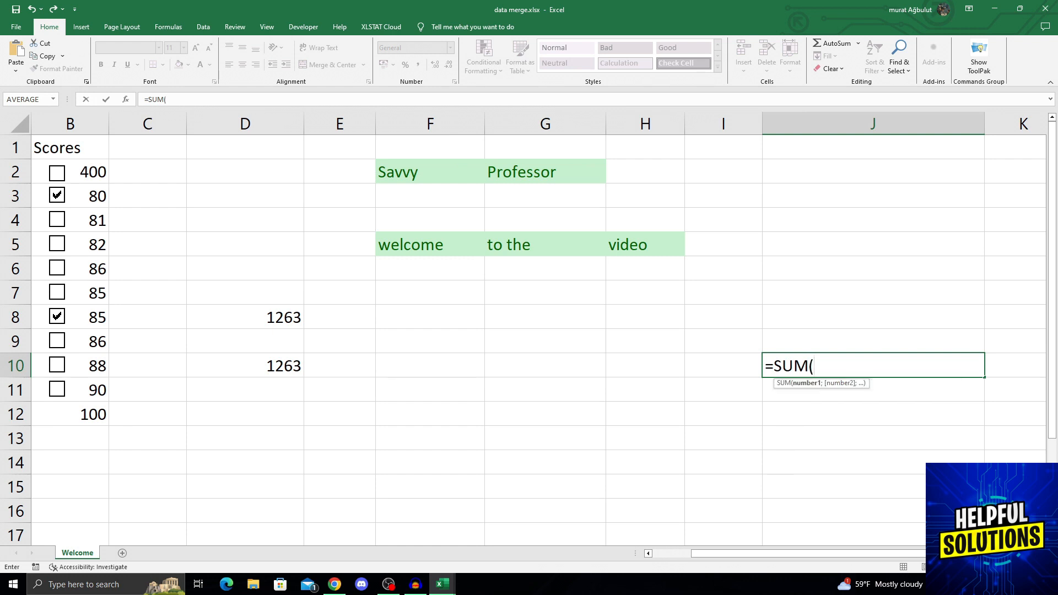
text(IF)
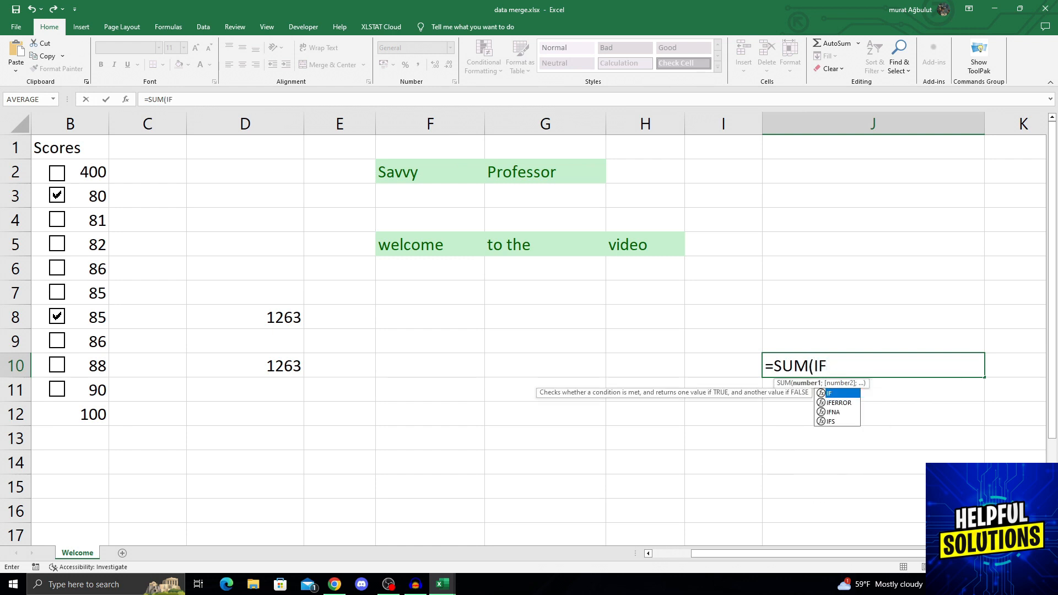
text(()
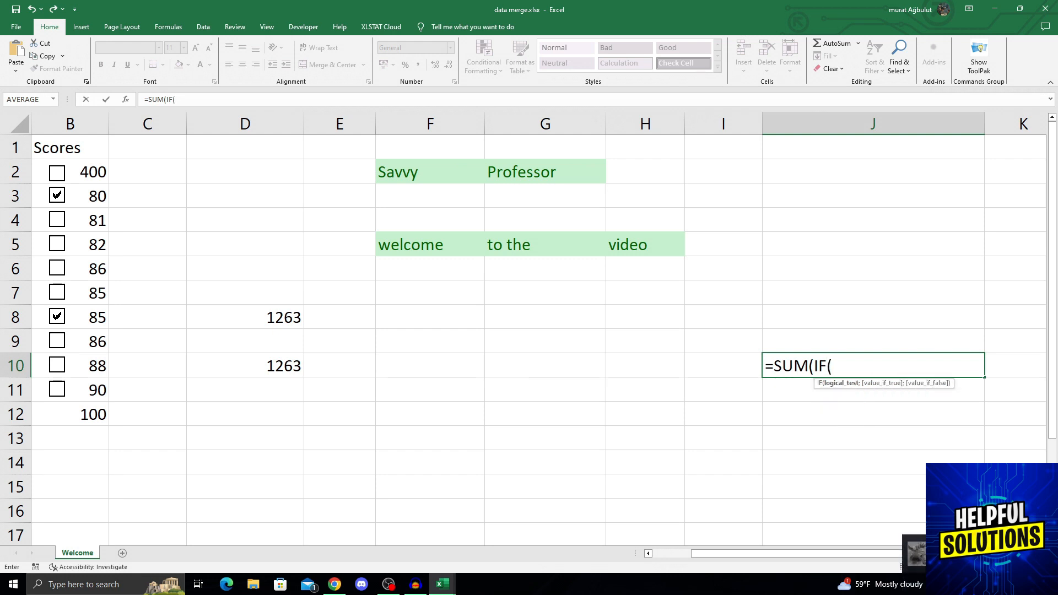
text(Fre)
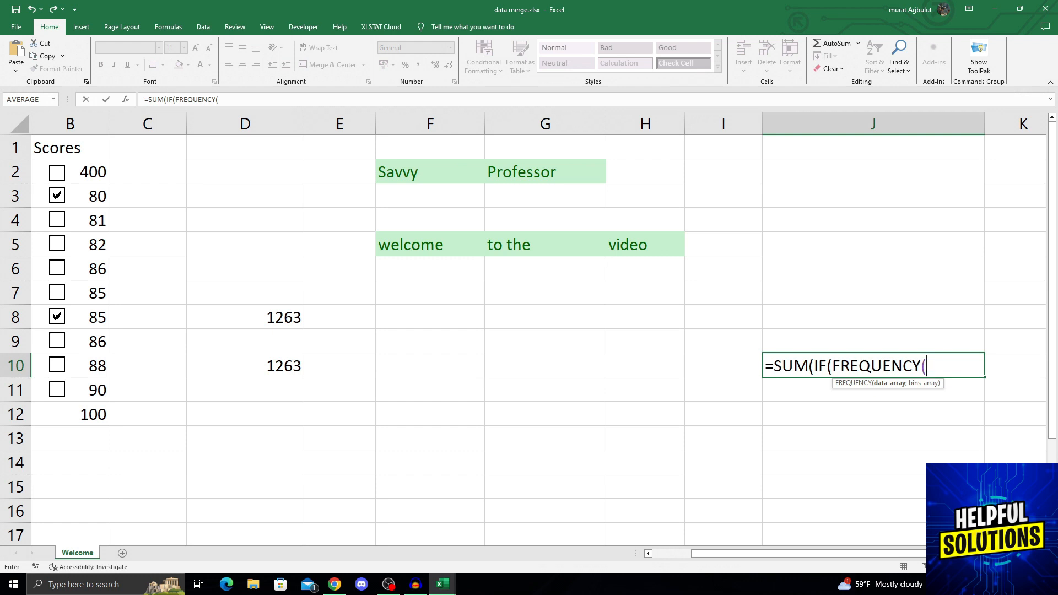
Complete the formula over B1:H12 with >0;1)) so J10 returns 10 unique values
drag(71, 146, 645, 415)
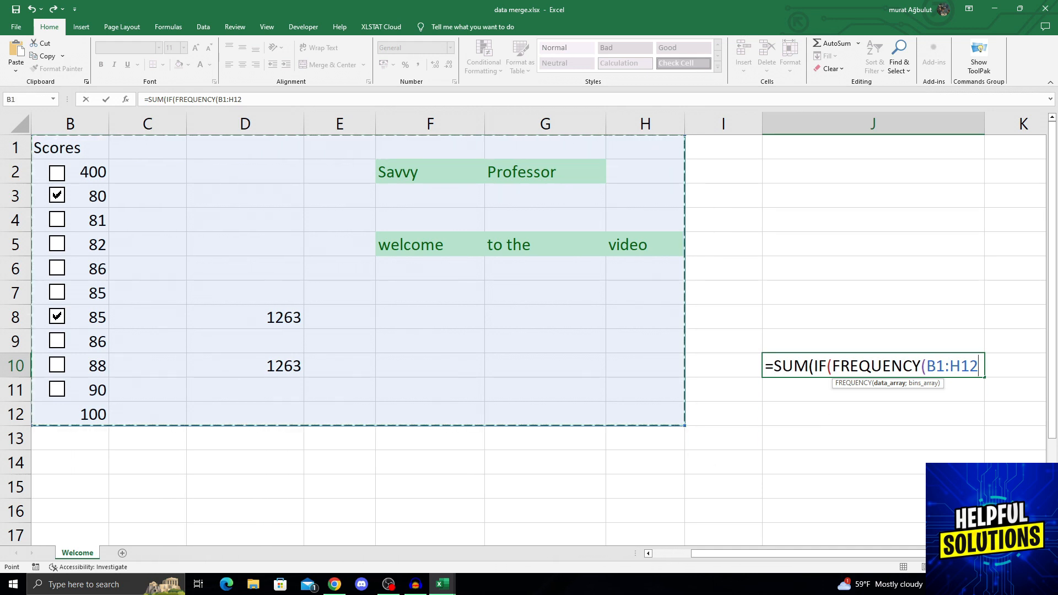
text(;B1:H12))
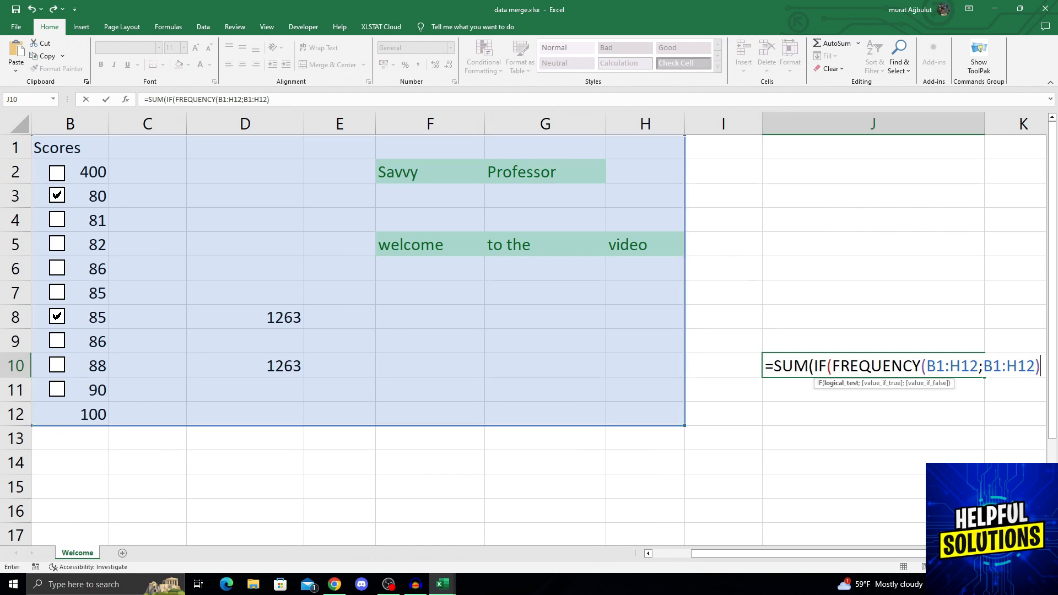
text(>)
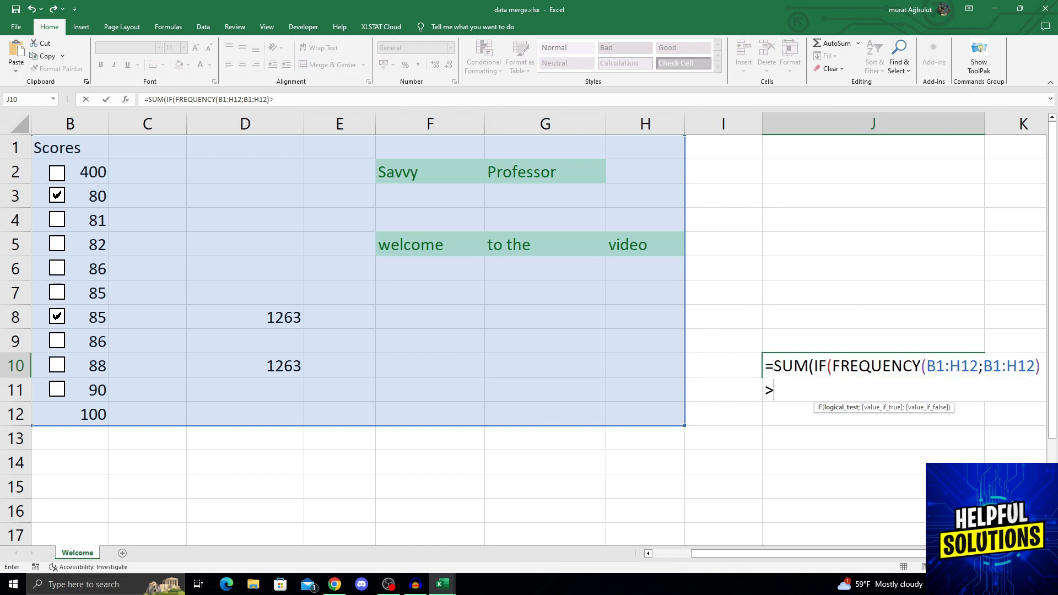
text(0;1)))
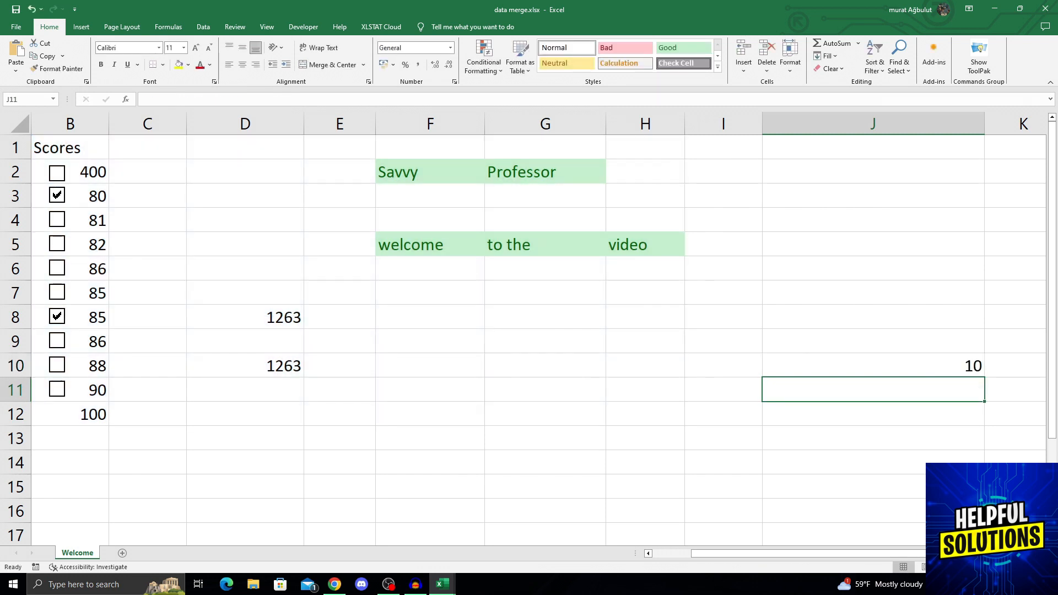
click(300, 217)
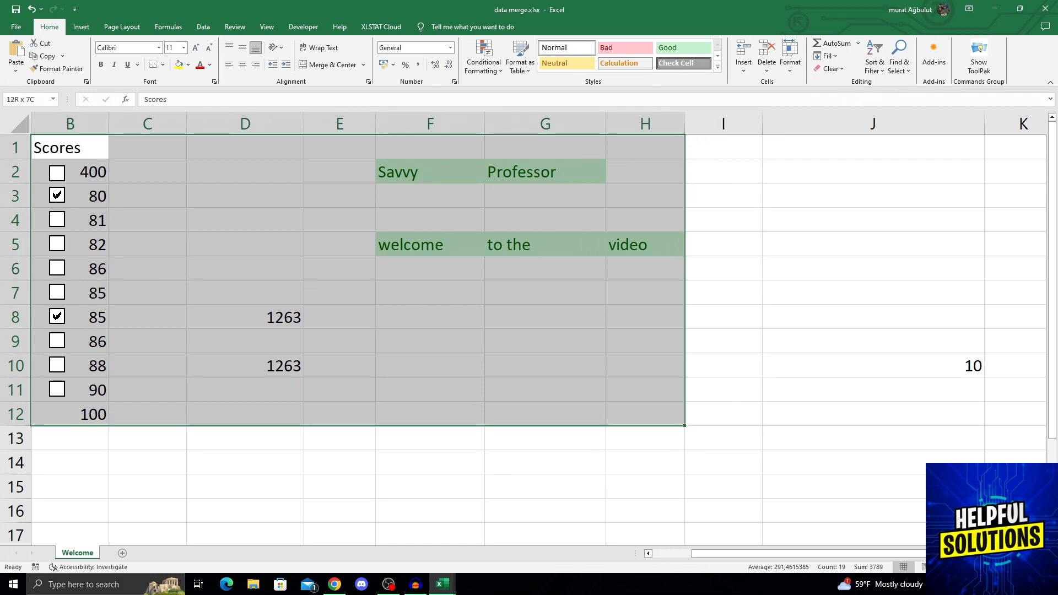
click(644, 365)
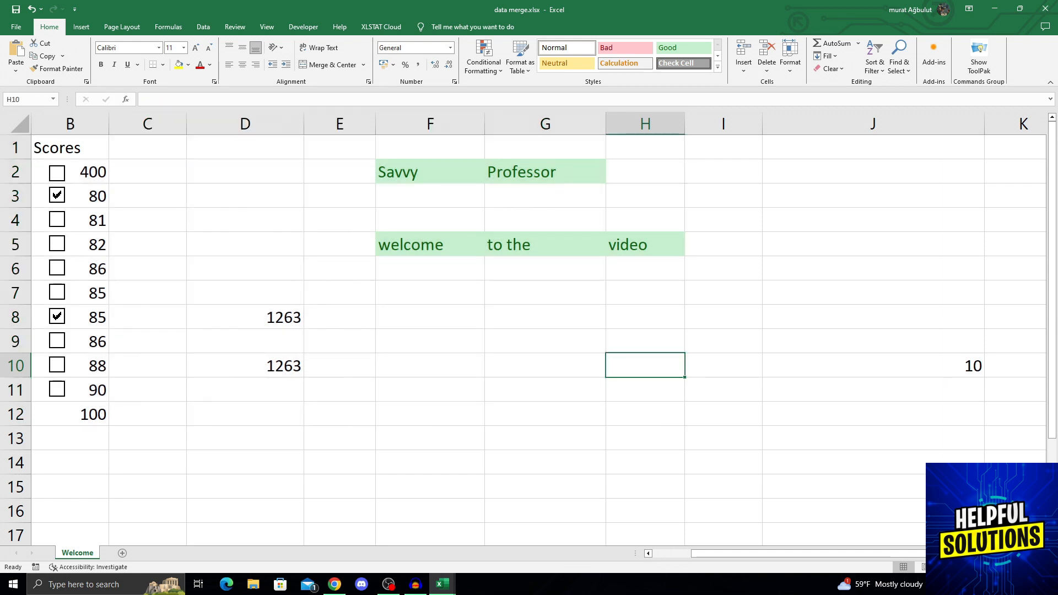